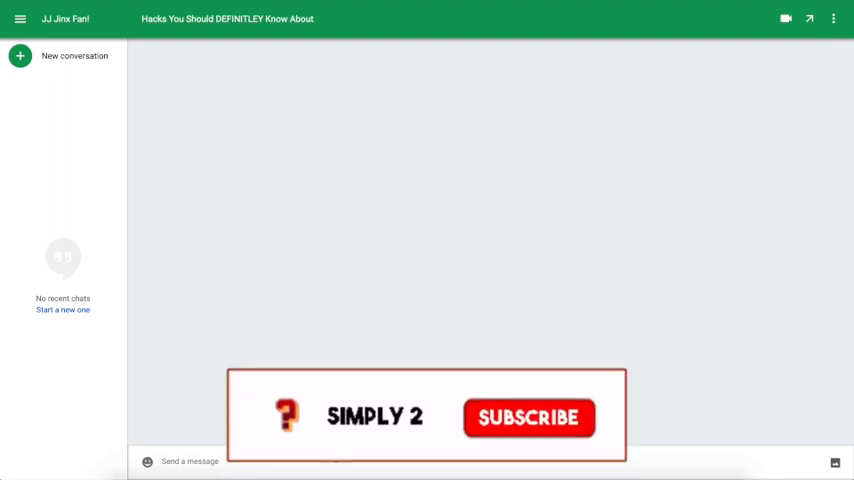
Send a /me third-person line in the new conversation, triggering the JJ Answering Machine reply
left_click(530, 416)
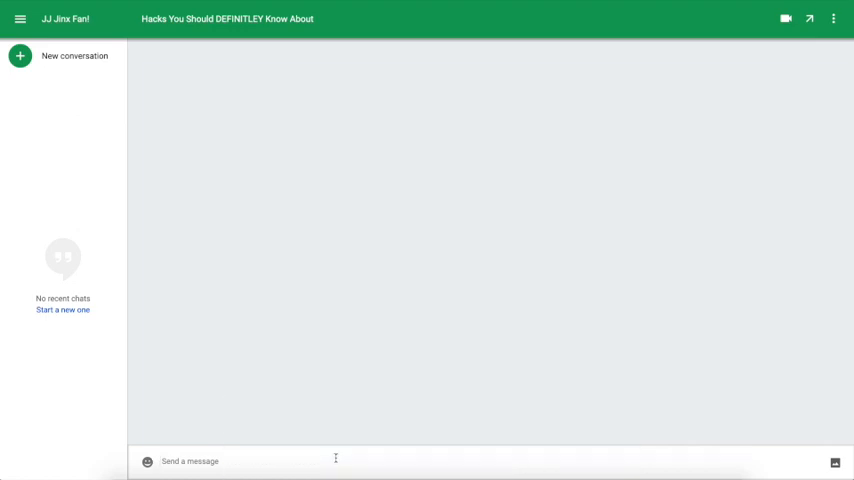
type("/me")
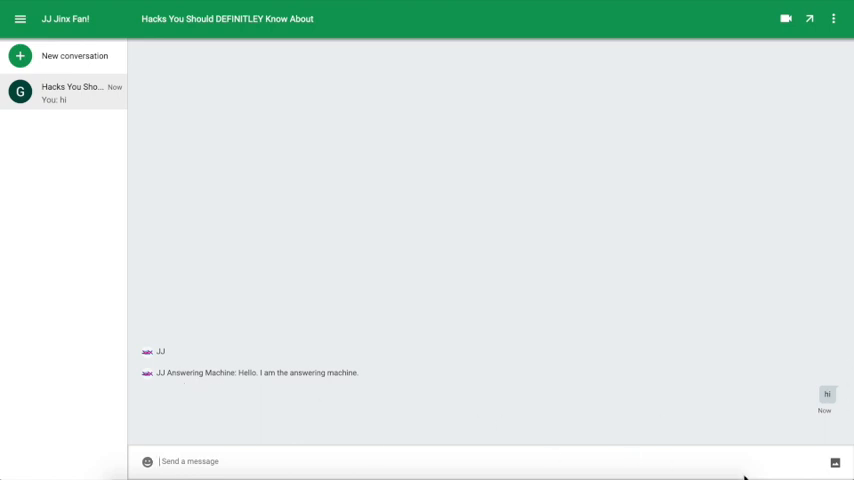
mouse_move(272, 408)
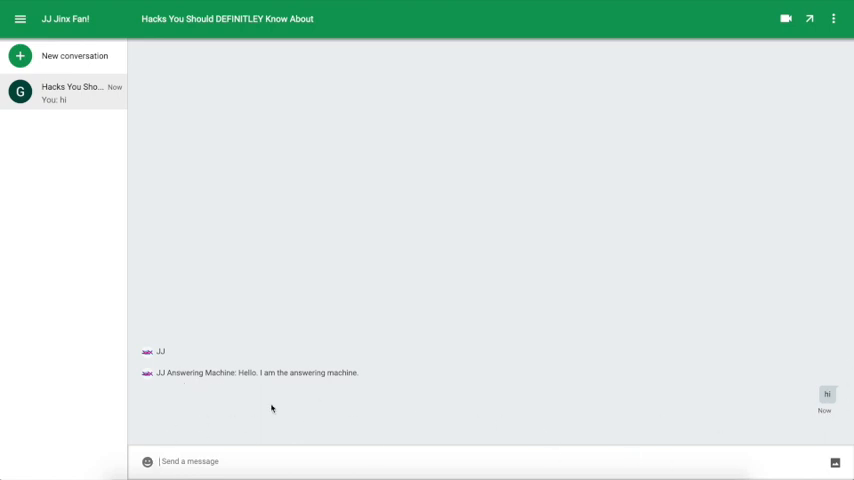
Send /pitchforks and /corgis to run the pitchfork mob and orange corgi across the chat
type("/pitchf")
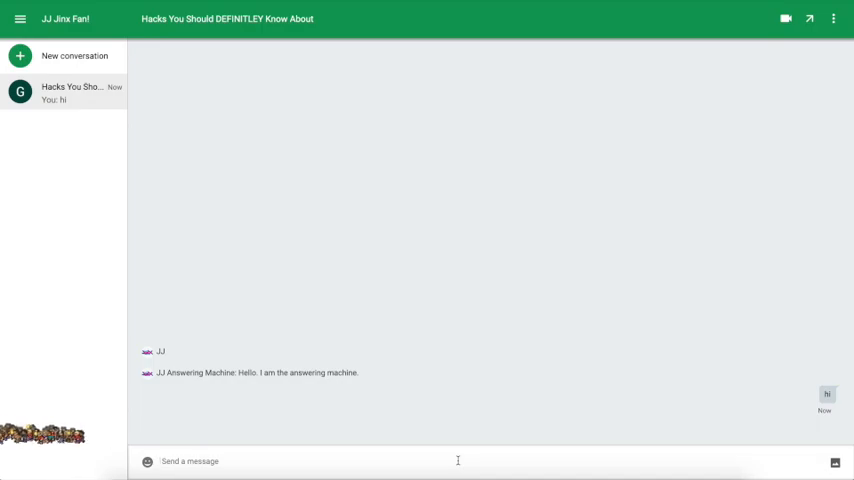
type("/corgis")
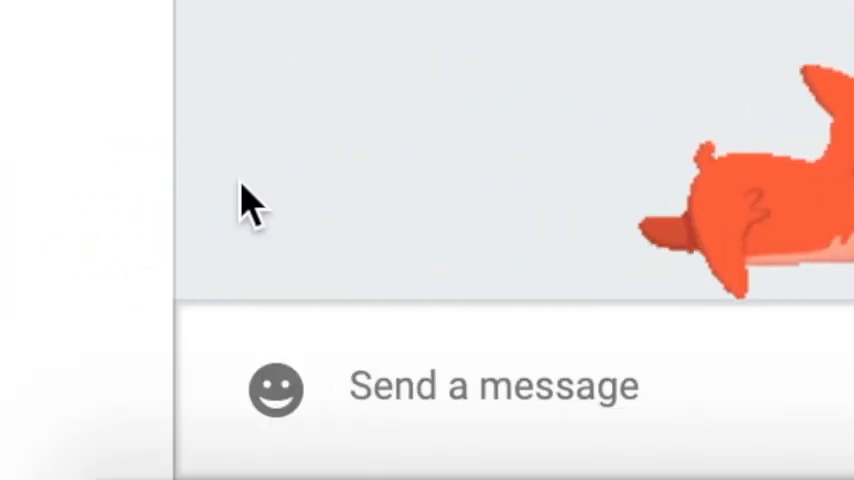
type("/corg")
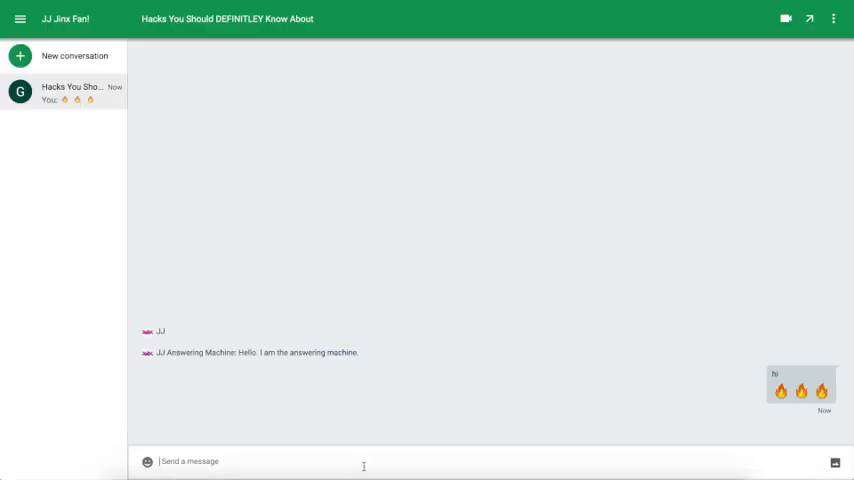
mouse_move(328, 380)
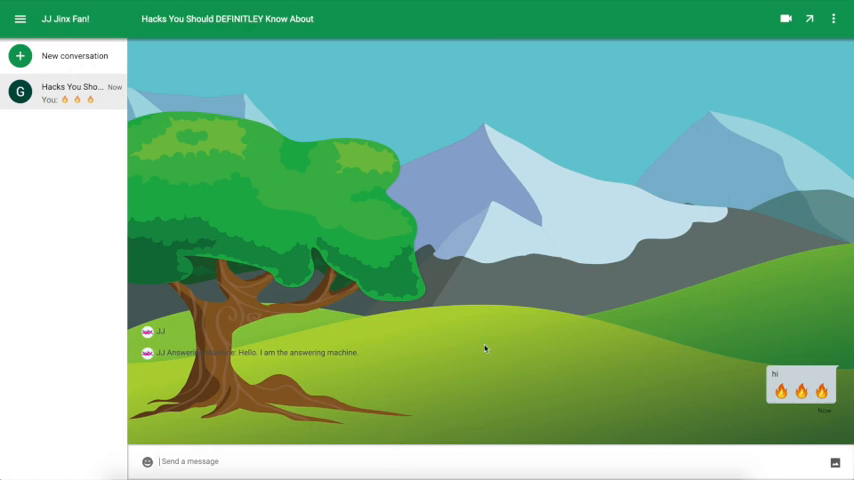
Enter the Konami code to switch the background to the tree, hills and mountains scene
type("/s")
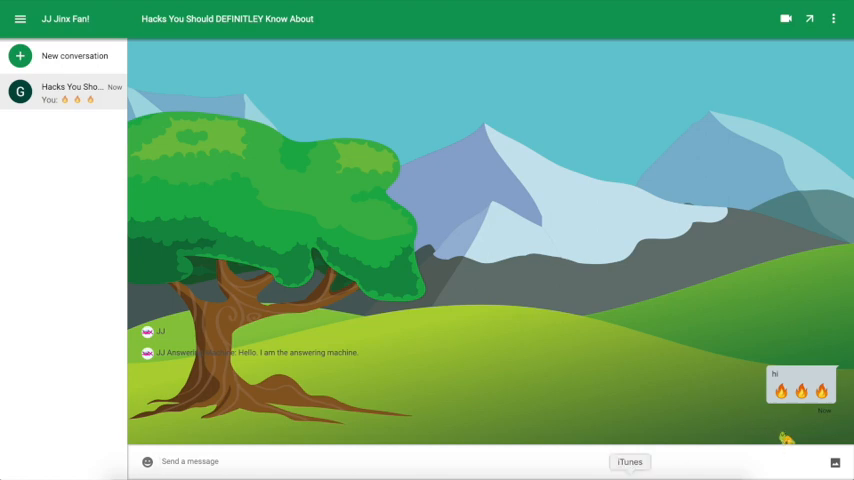
type("/s")
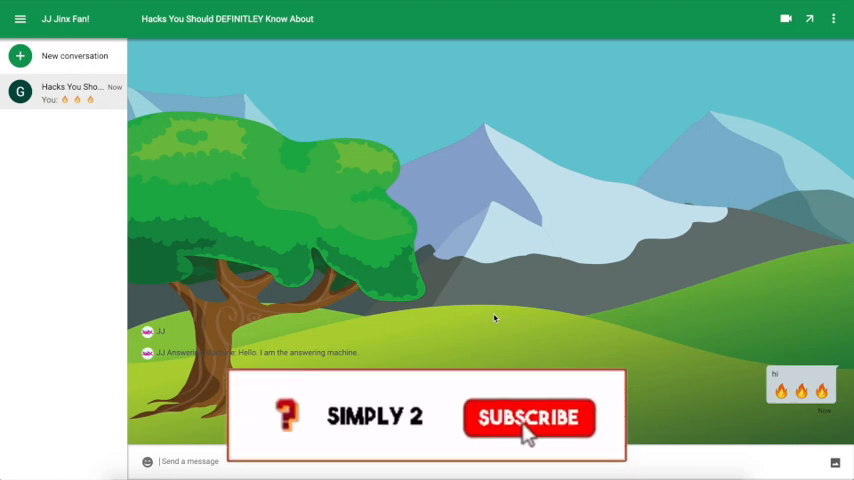
left_click(528, 416)
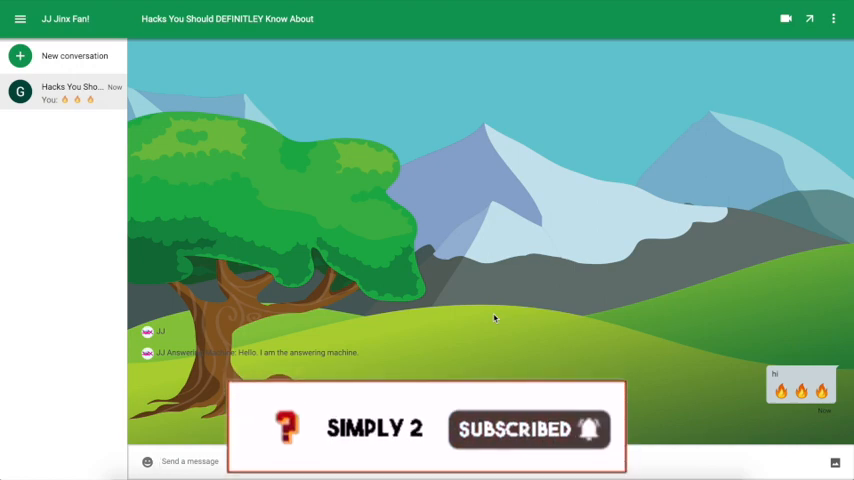